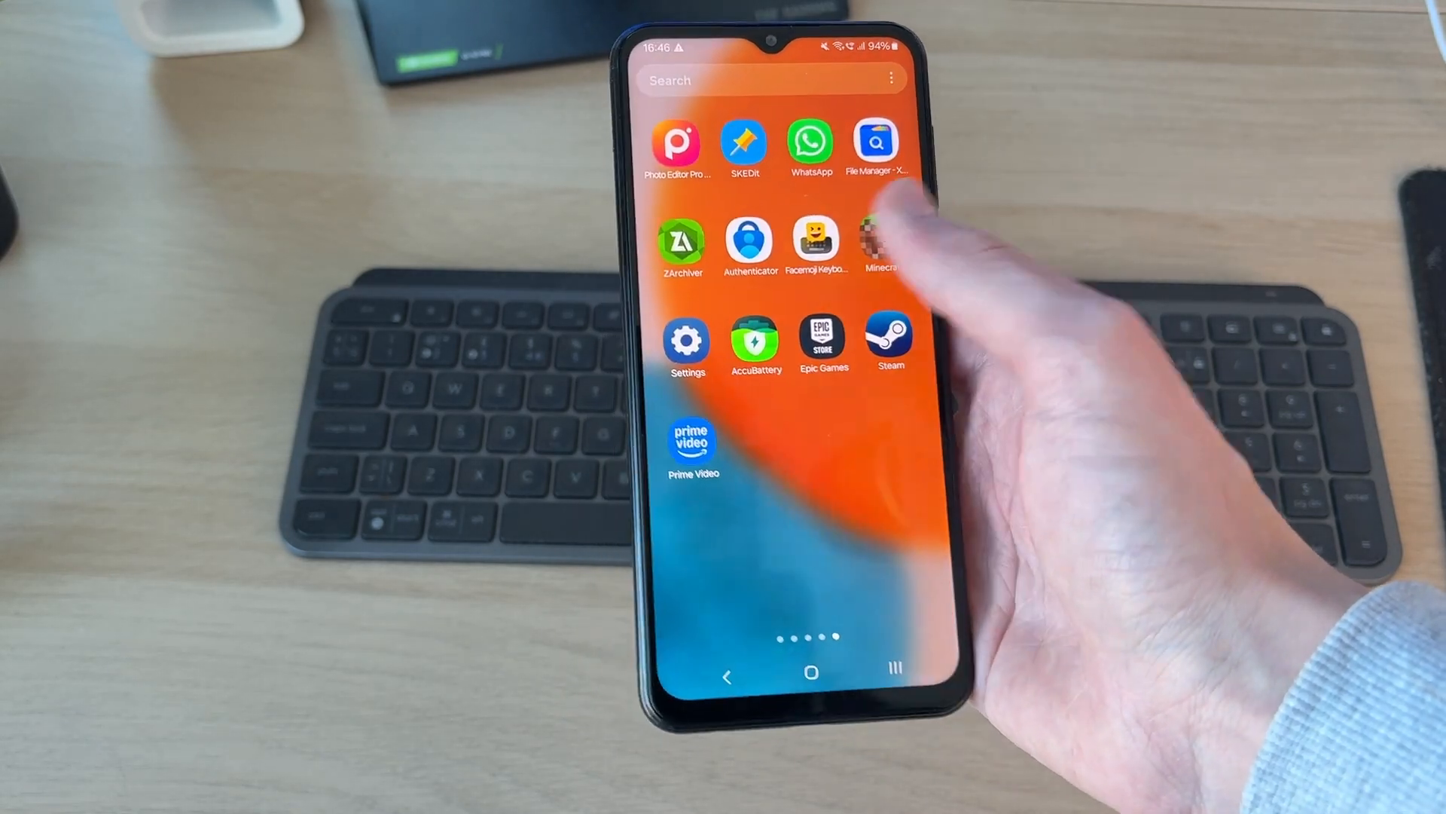
Launch Settings and scroll the main menu past Accounts and backup
{"action": "left_click", "coordinate": [686, 338]}
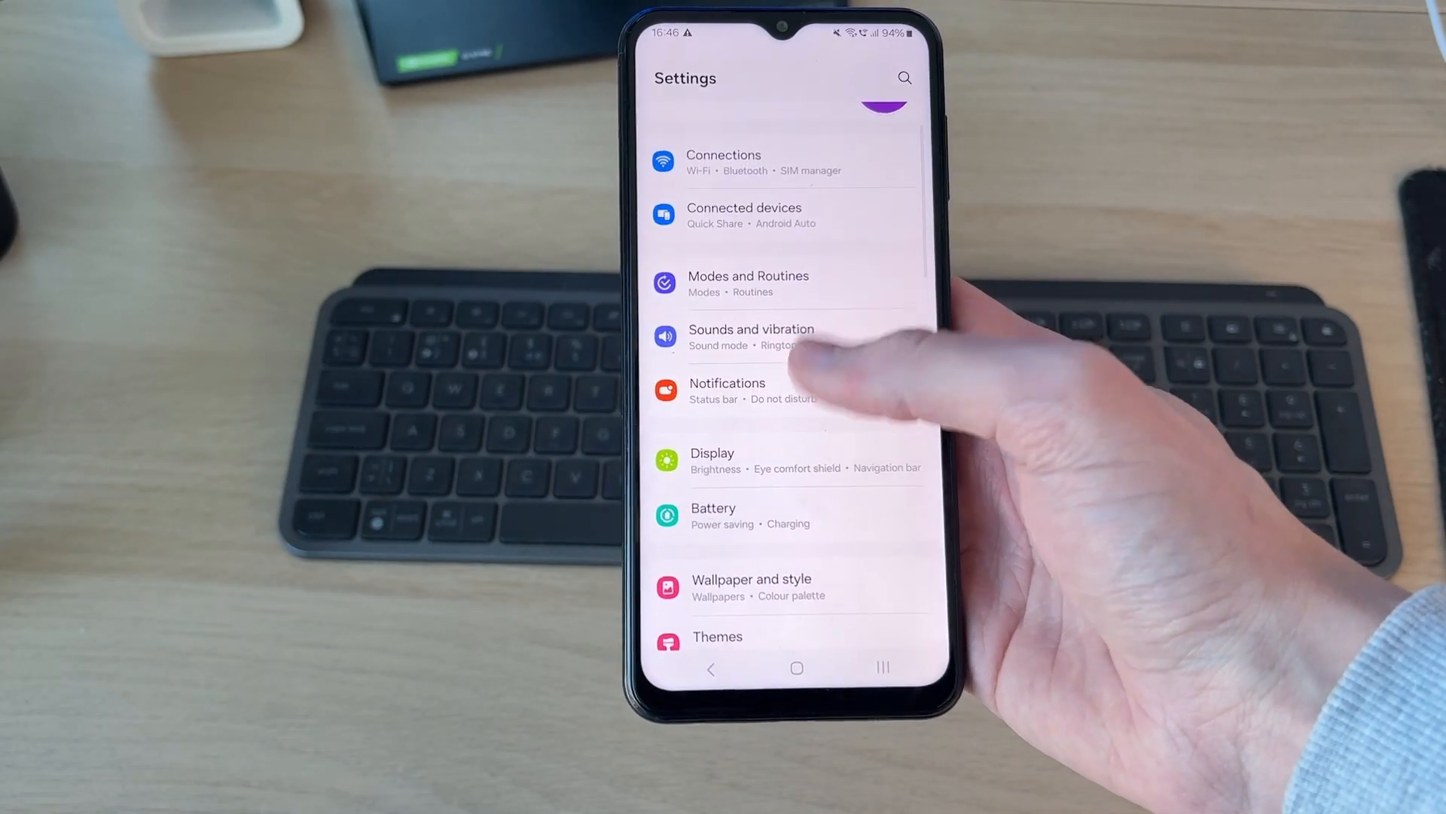
{"action": "scroll", "scroll_direction": "down", "scroll_amount": 3}
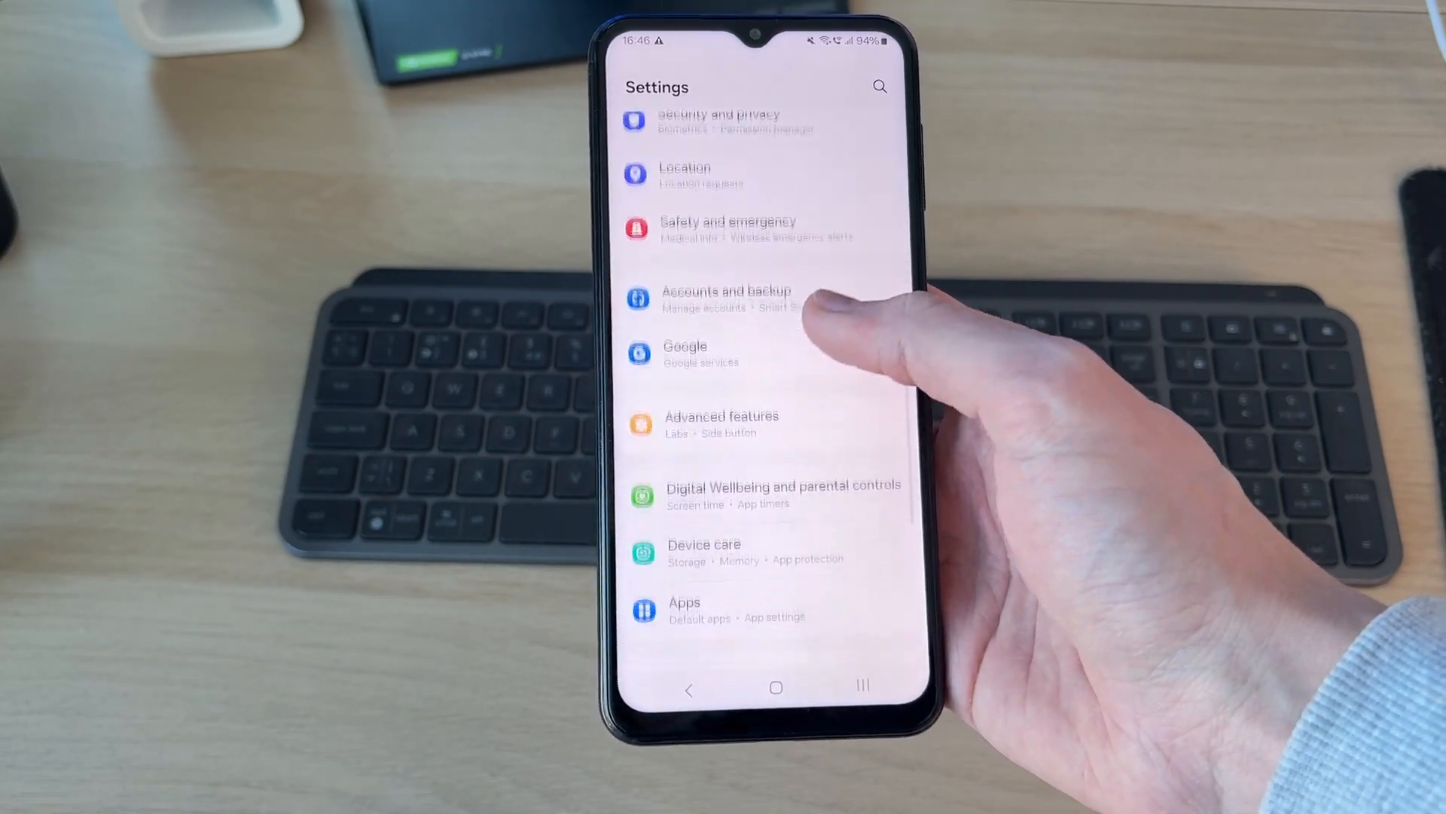
{"action": "scroll", "scroll_direction": "down", "scroll_amount": 3}
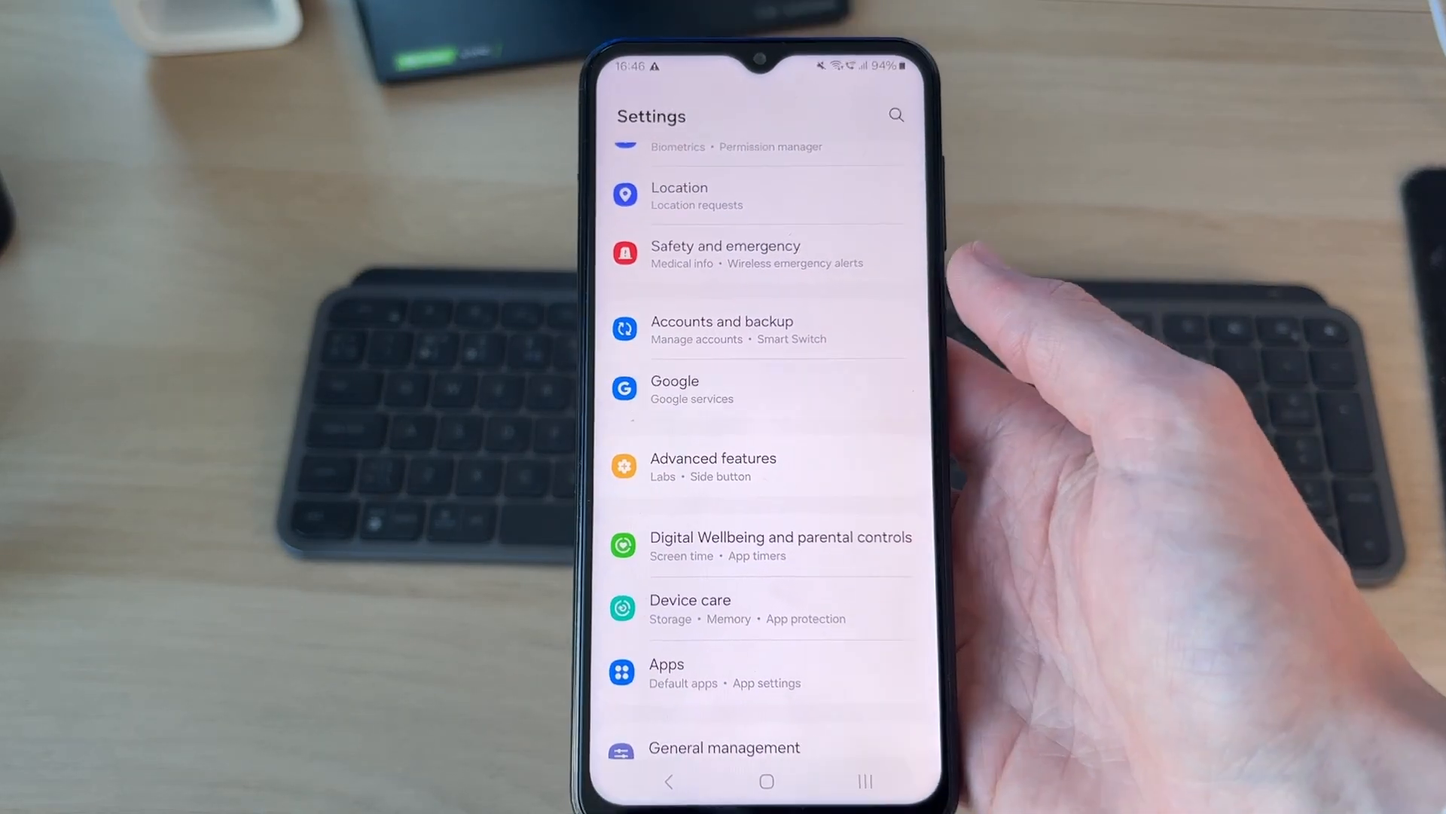
Go from Google services to Manage your Google Account, then into My Activity
{"action": "left_click", "coordinate": [674, 381]}
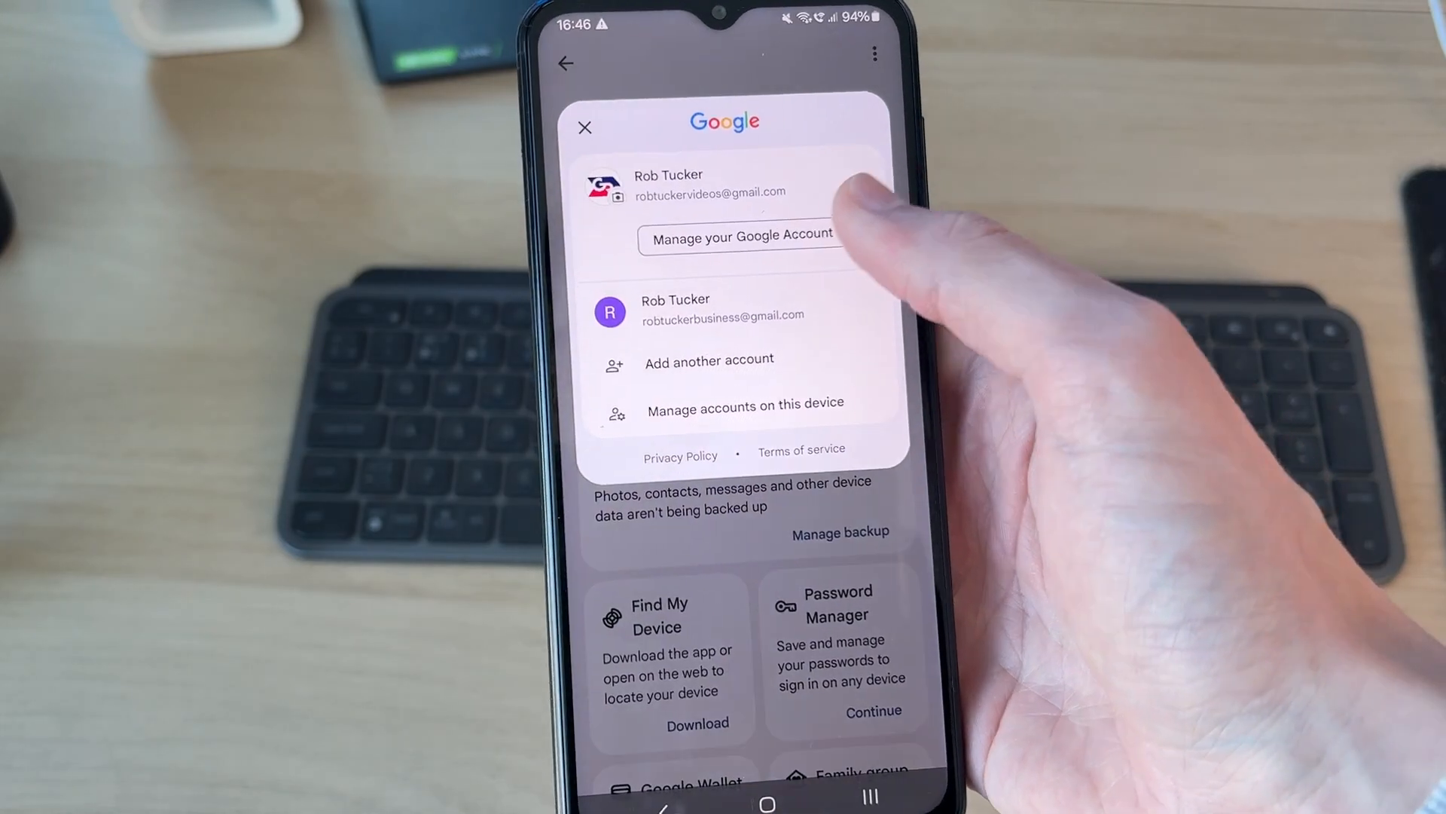
{"action": "left_click", "coordinate": [739, 235]}
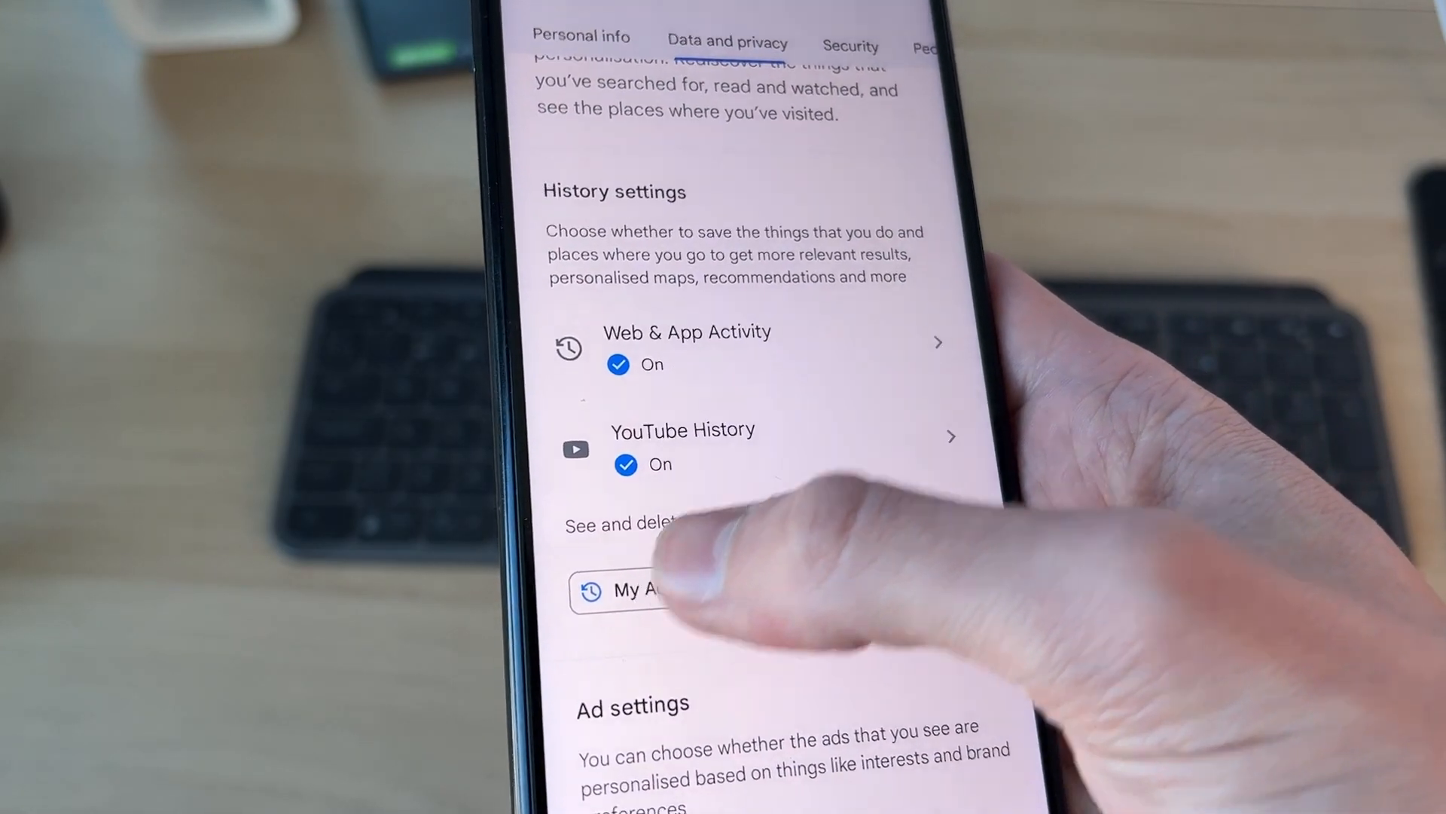
{"action": "left_click", "coordinate": [637, 590]}
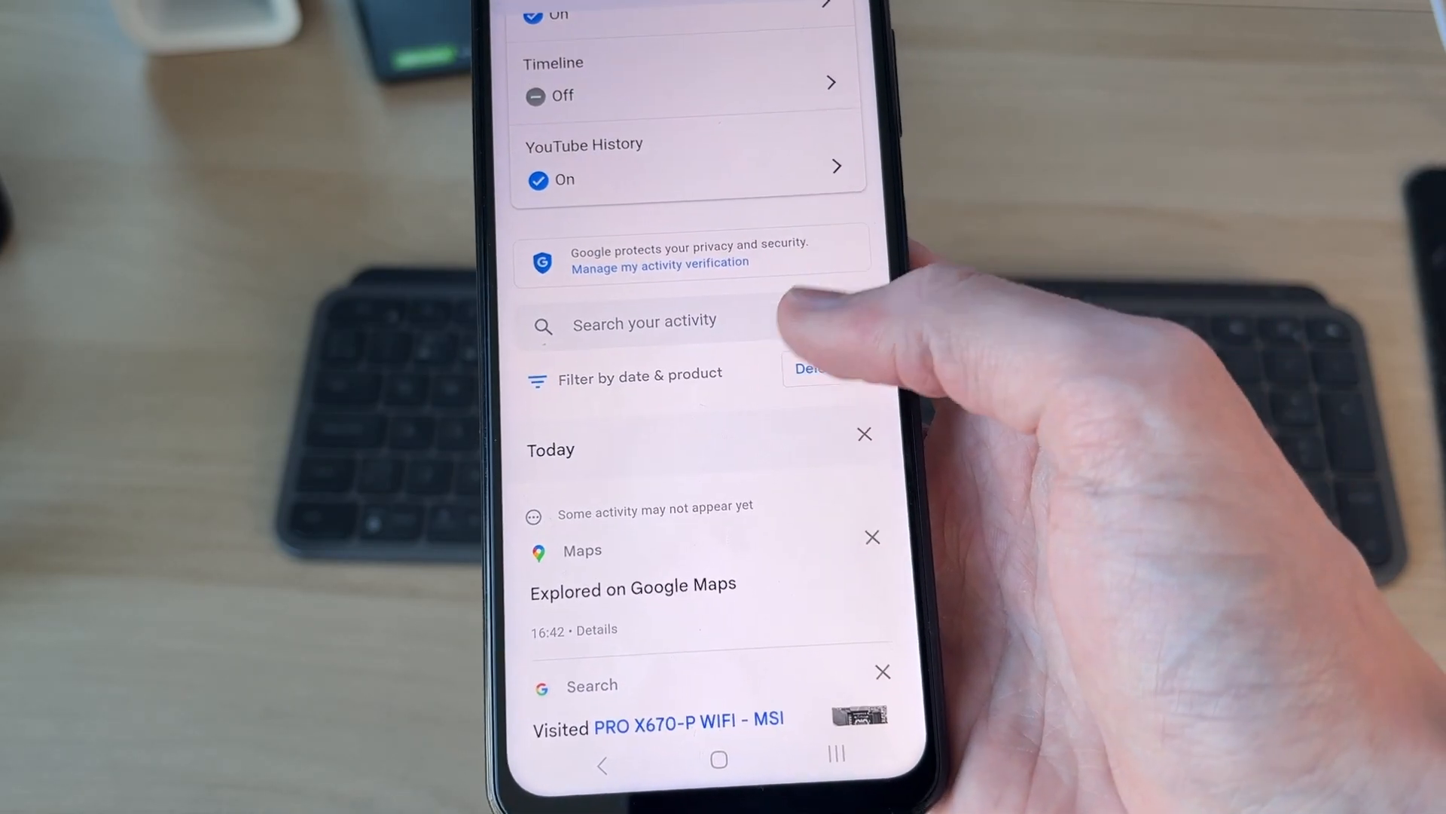
Scroll through today's Maps and Search activity entries
{"action": "scroll", "scroll_direction": "down", "scroll_amount": 3}
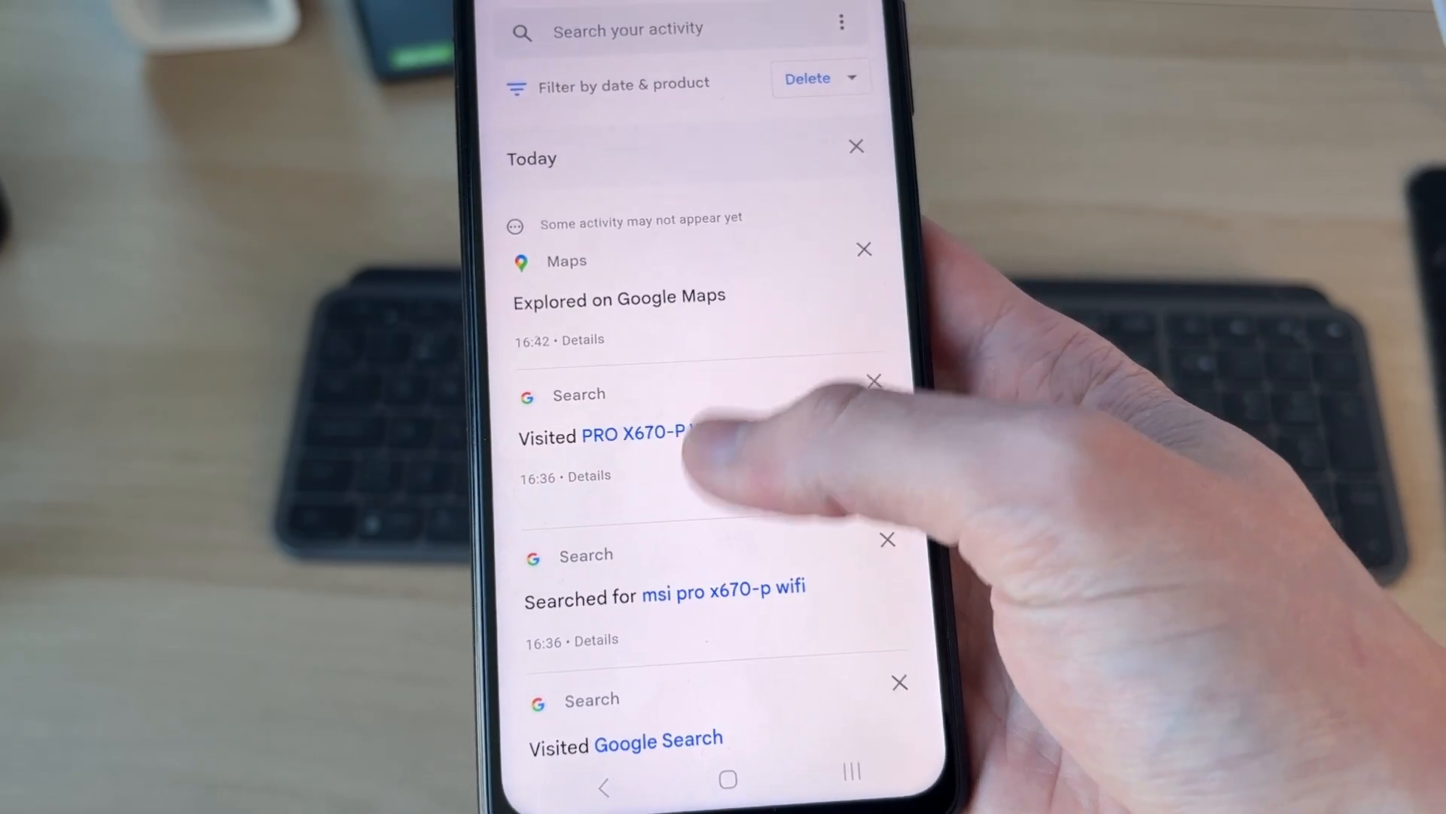
{"action": "scroll", "scroll_direction": "down", "scroll_amount": 3}
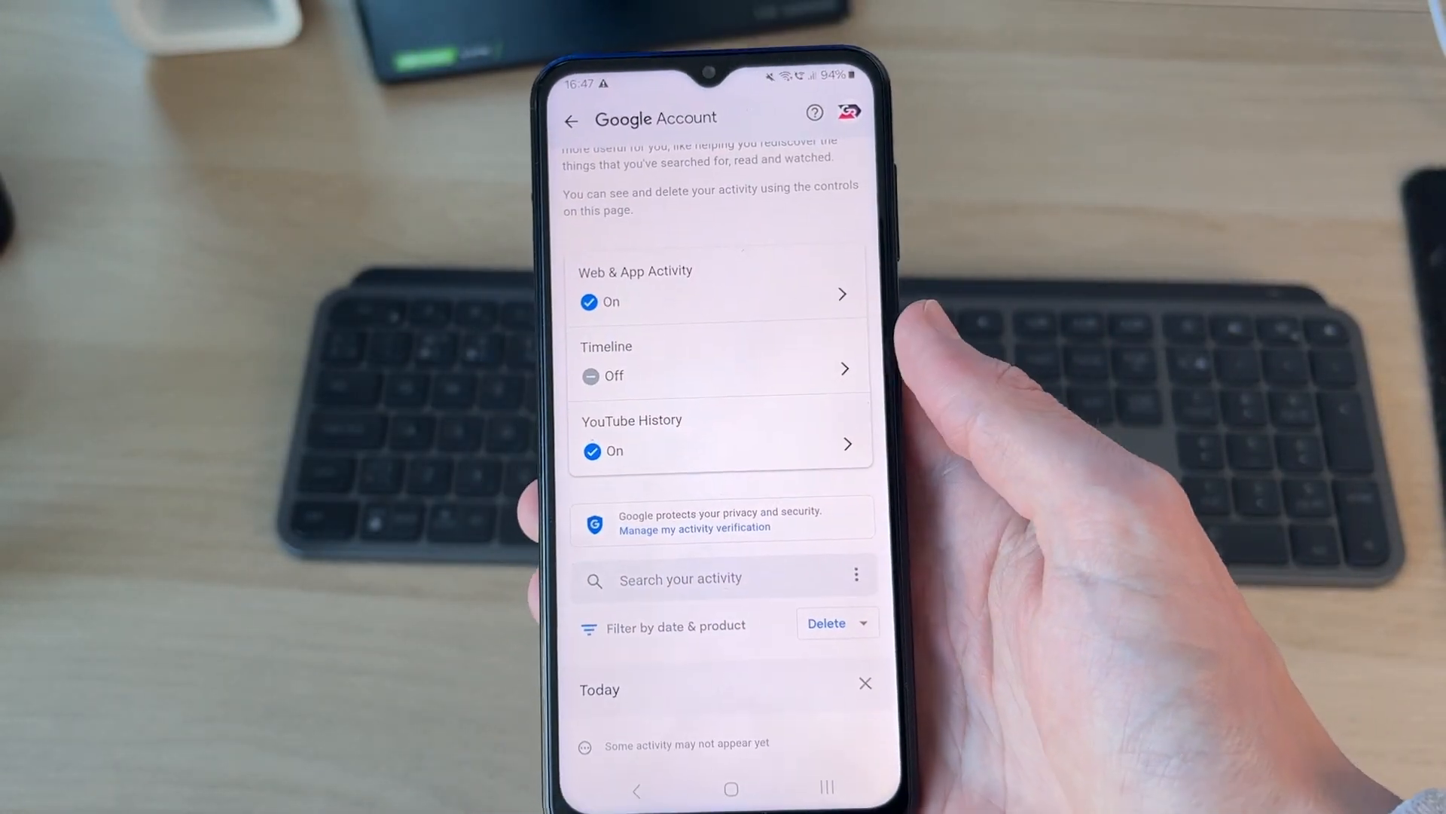
{"action": "scroll", "scroll_direction": "down", "scroll_amount": 3}
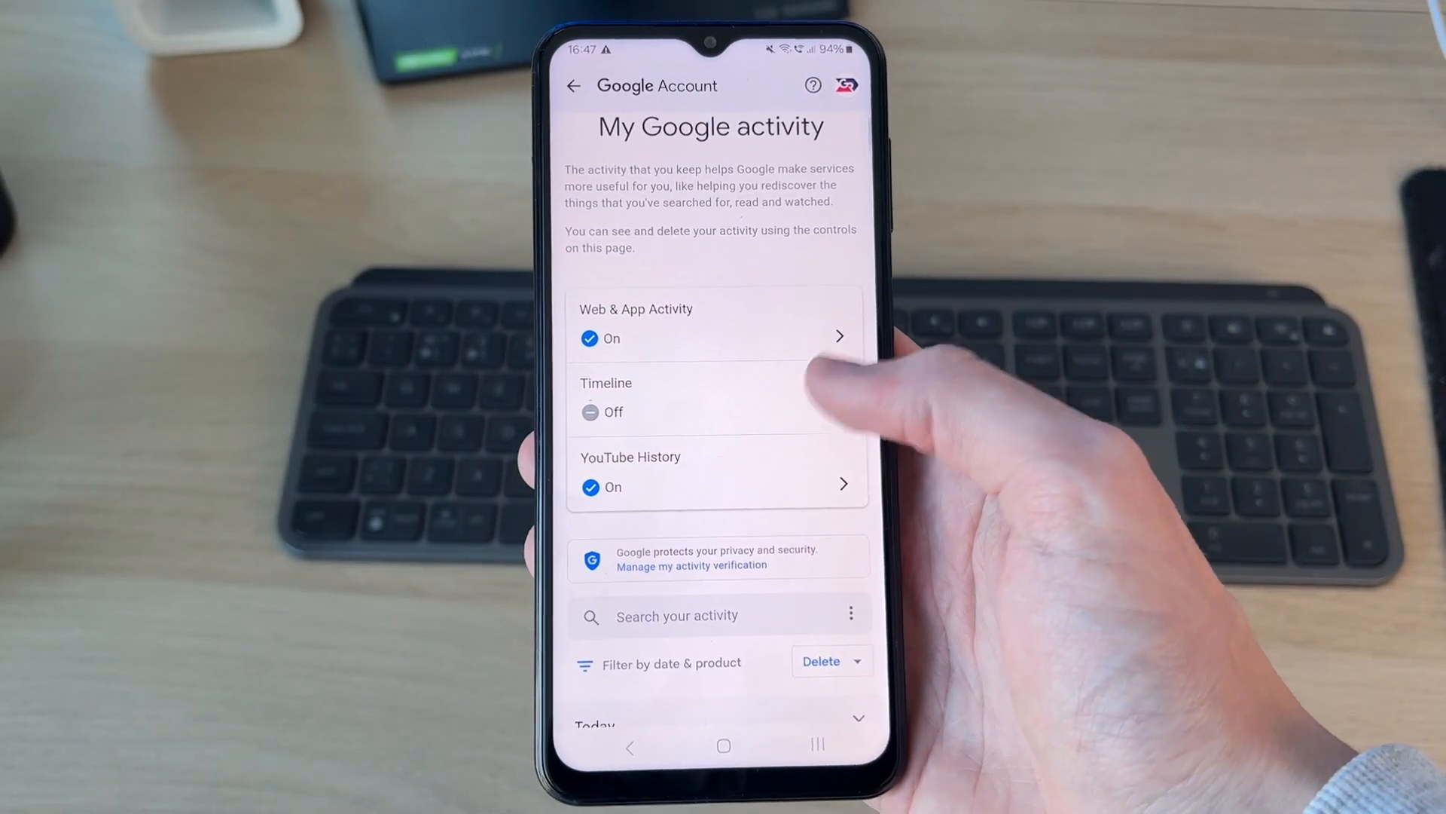